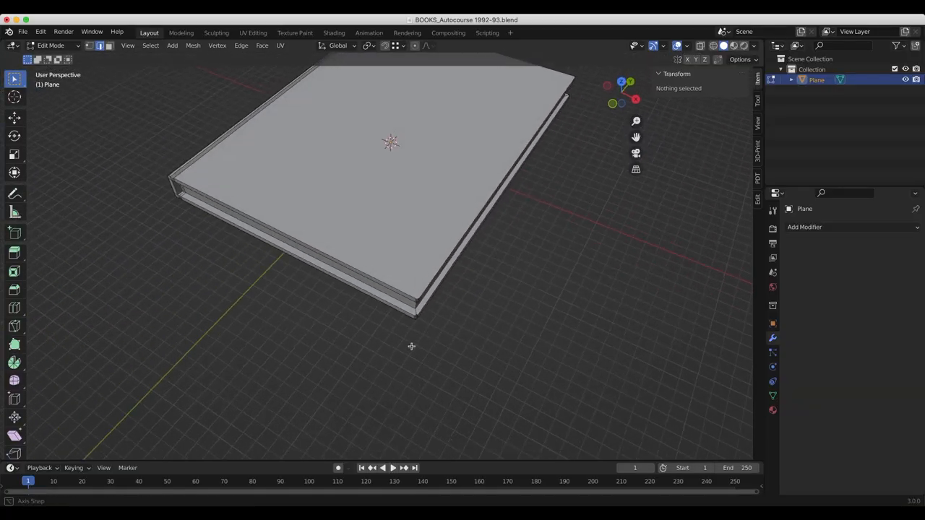
# Switch the book from Edit Mode to Object Mode and orbit to inspect the hardcover and spine
pyautogui.moveTo(411, 346); pyautogui.dragTo(614, 334)
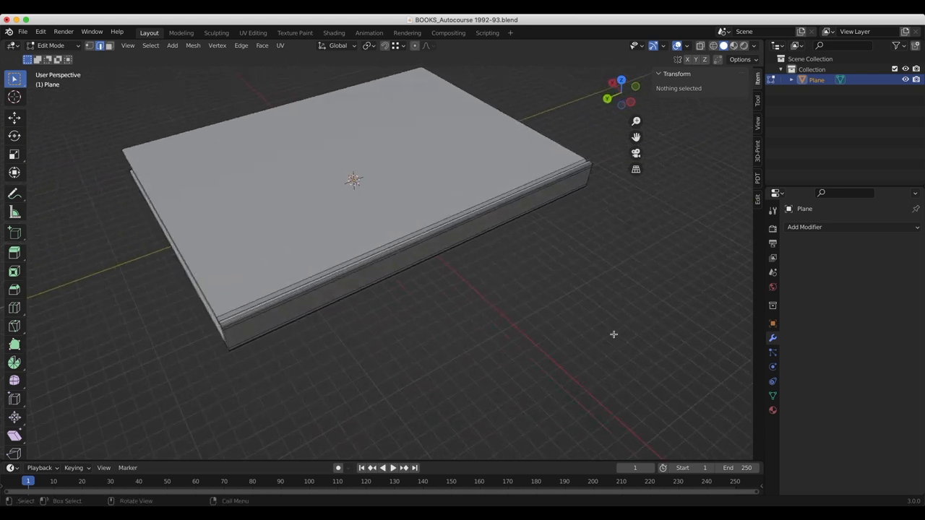
pyautogui.press('Tab')
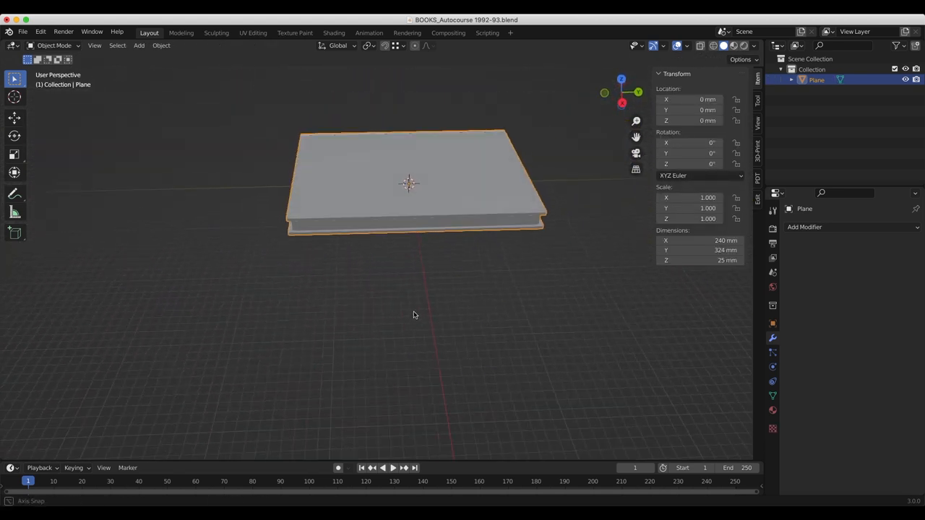
pyautogui.moveTo(414, 314); pyautogui.dragTo(492, 328)
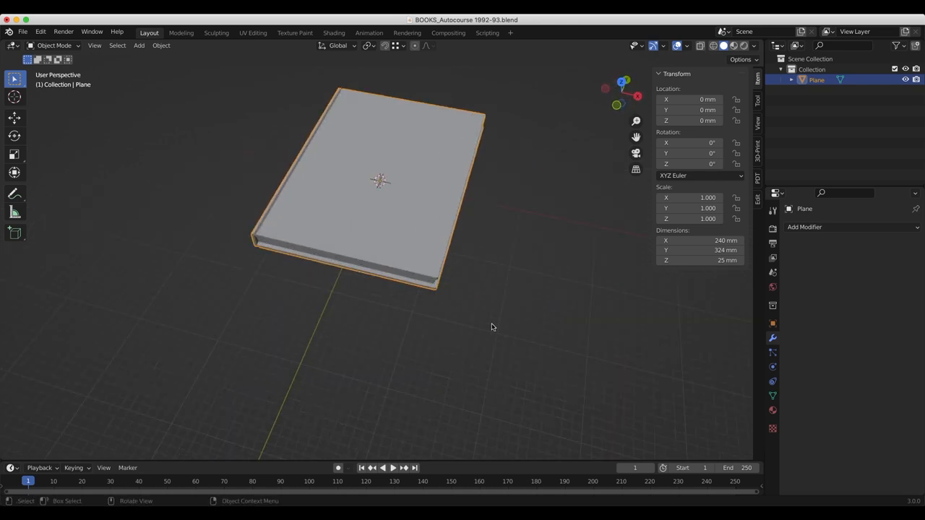